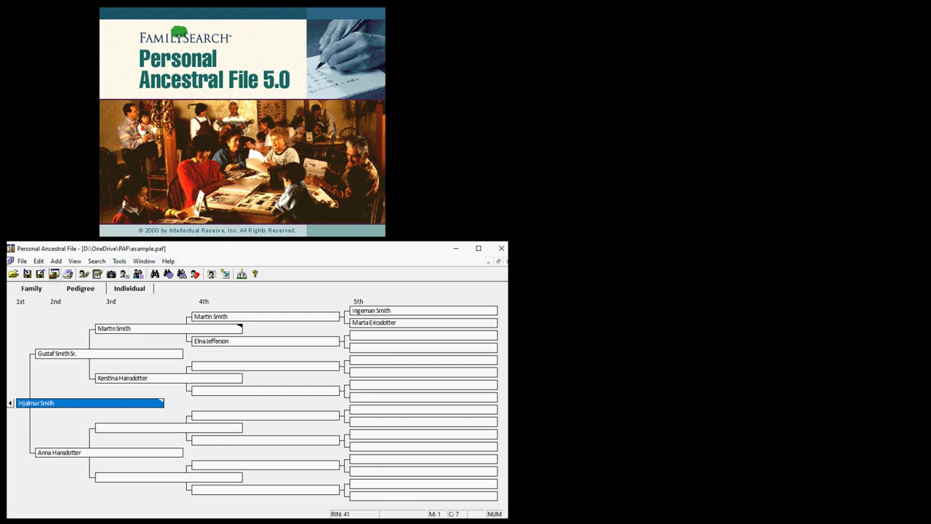
Step: Bring up the Export dialog with Other GEDCOM 5.5 selected for all individuals
click(23, 261)
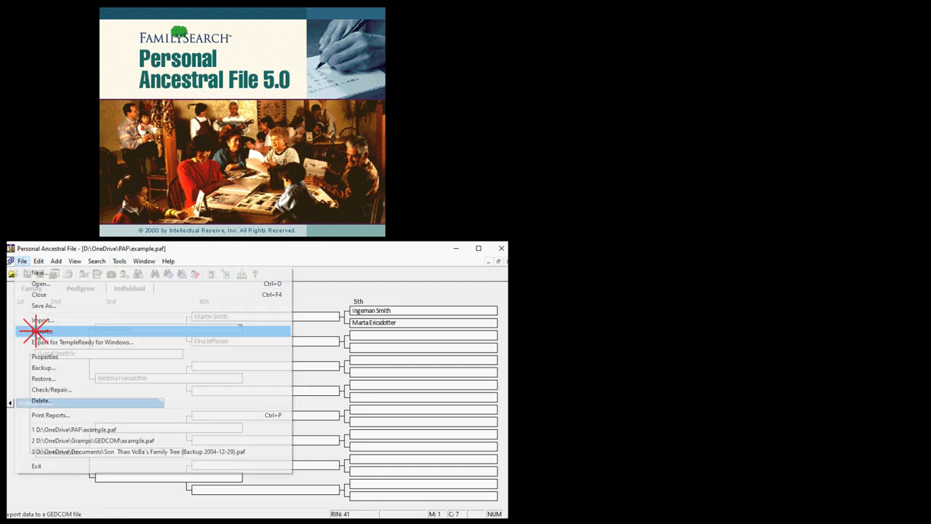
click(42, 331)
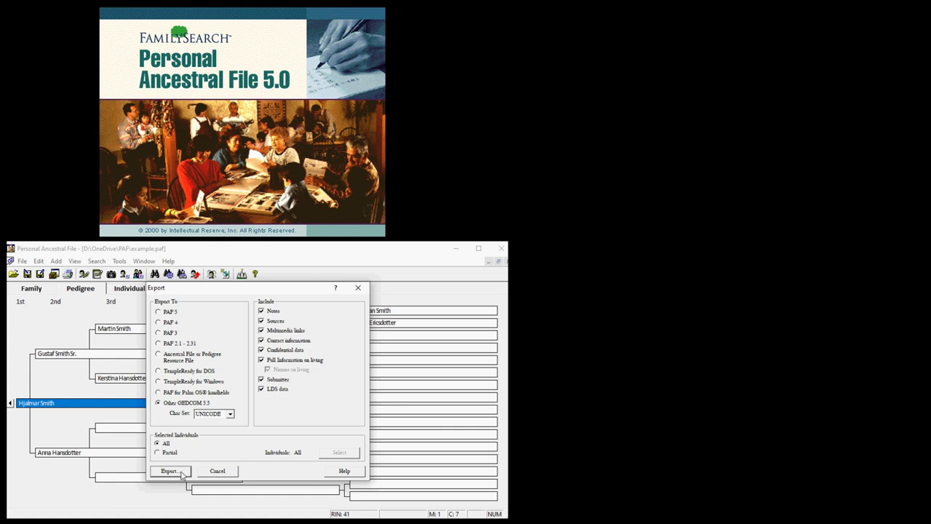
Step: Write the family data out as the GEDCOM file example.ged
click(169, 471)
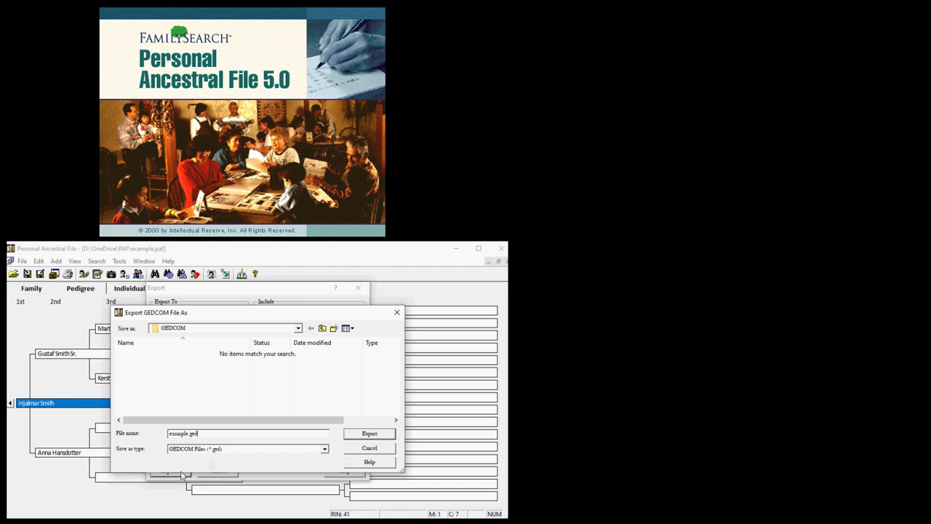
click(369, 433)
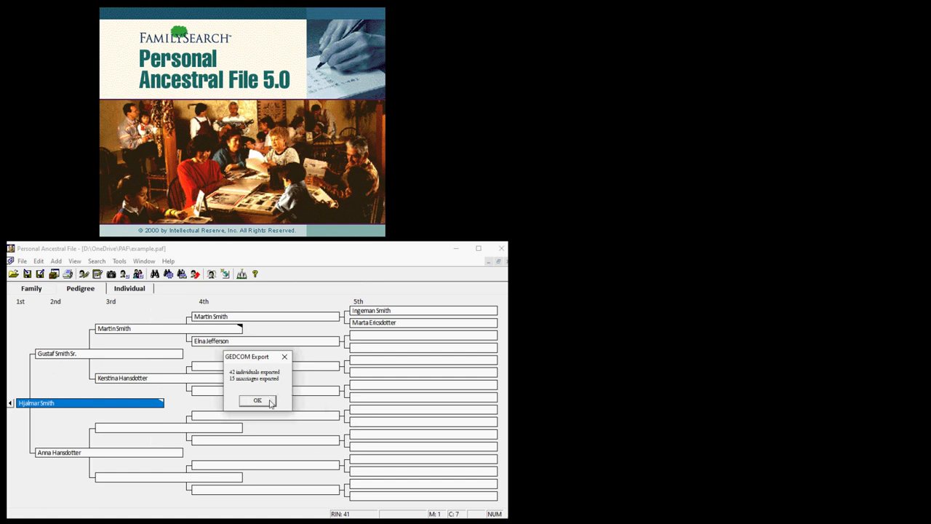
Step: Dismiss the GEDCOM export summary of individuals and marriages written
click(257, 400)
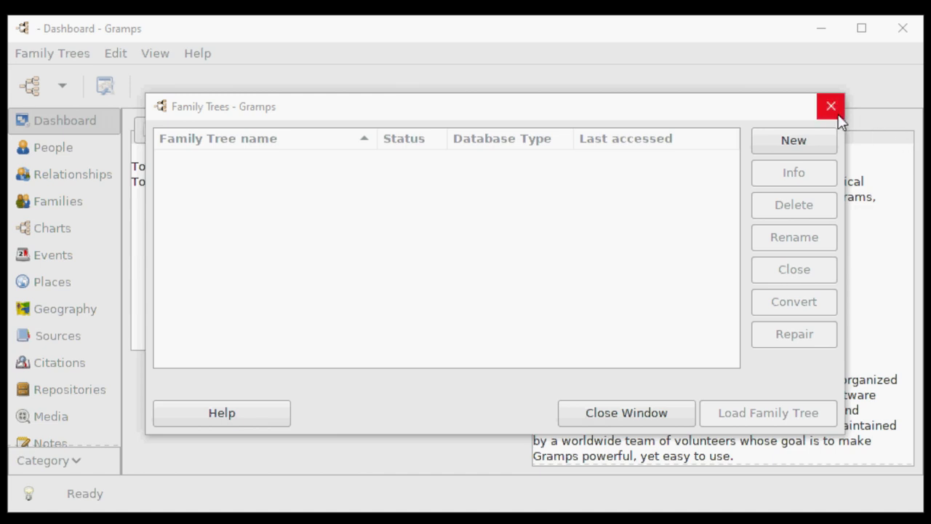
mouse_move(832, 106)
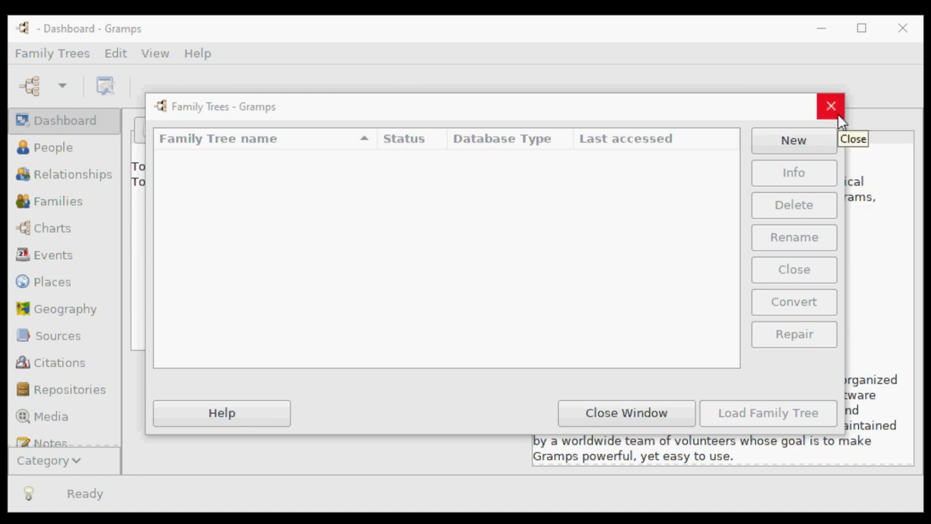
Step: Add a new empty SQLite family tree named Family Tree 1
click(793, 139)
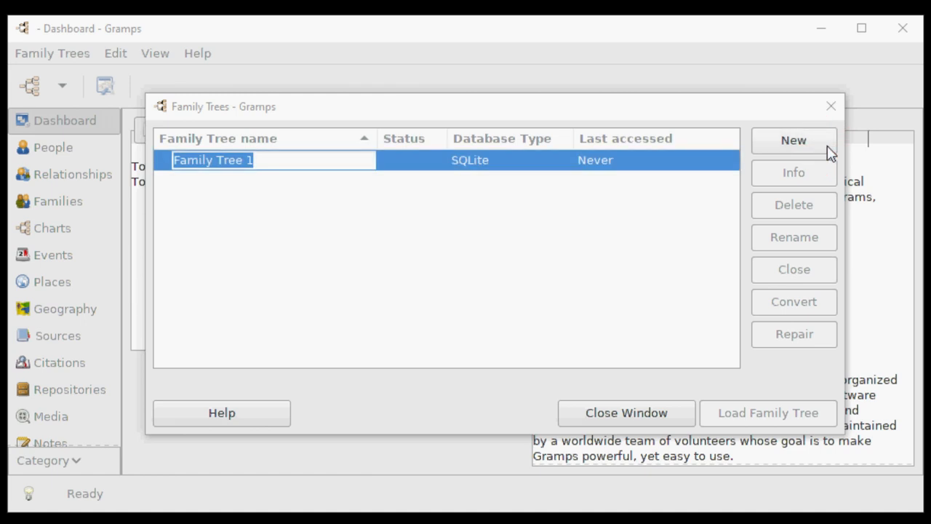
mouse_move(344, 163)
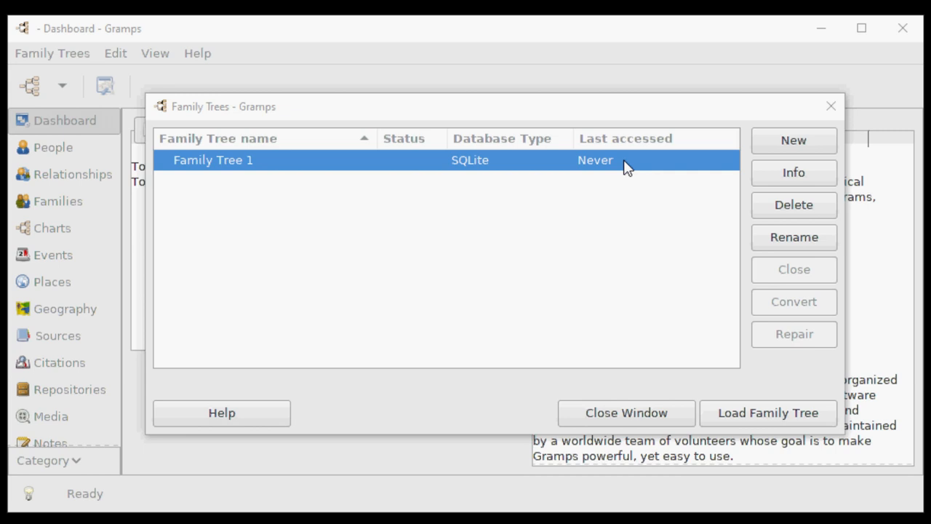
mouse_move(733, 224)
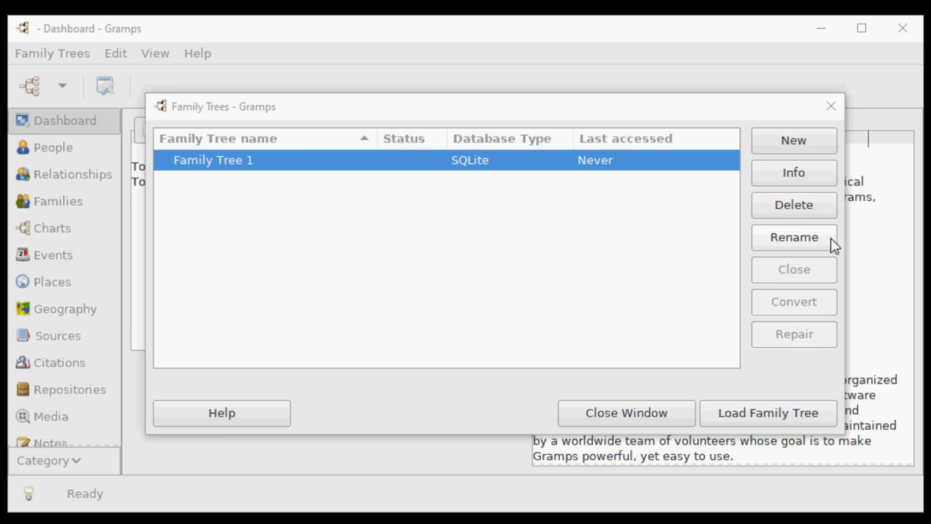
Step: Load Family Tree 1 so its empty dashboard appears
click(768, 413)
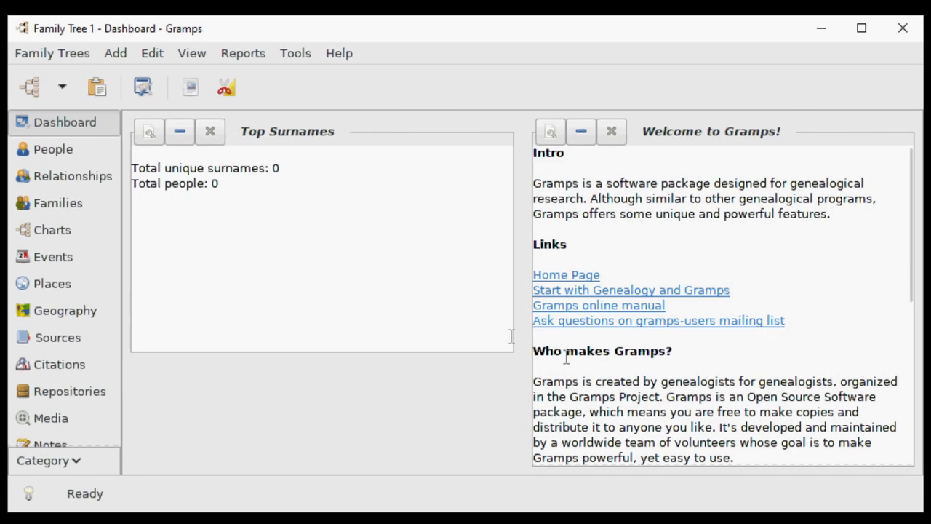
mouse_move(321, 207)
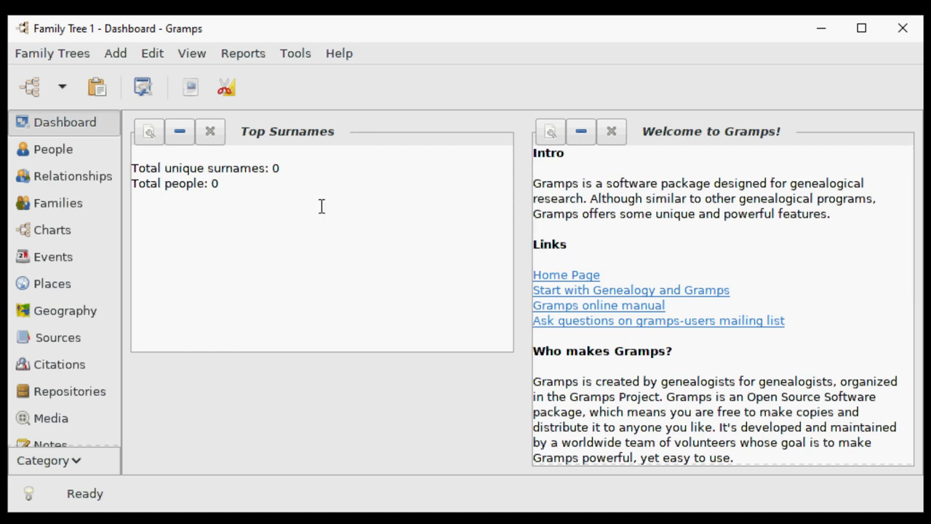
mouse_move(320, 202)
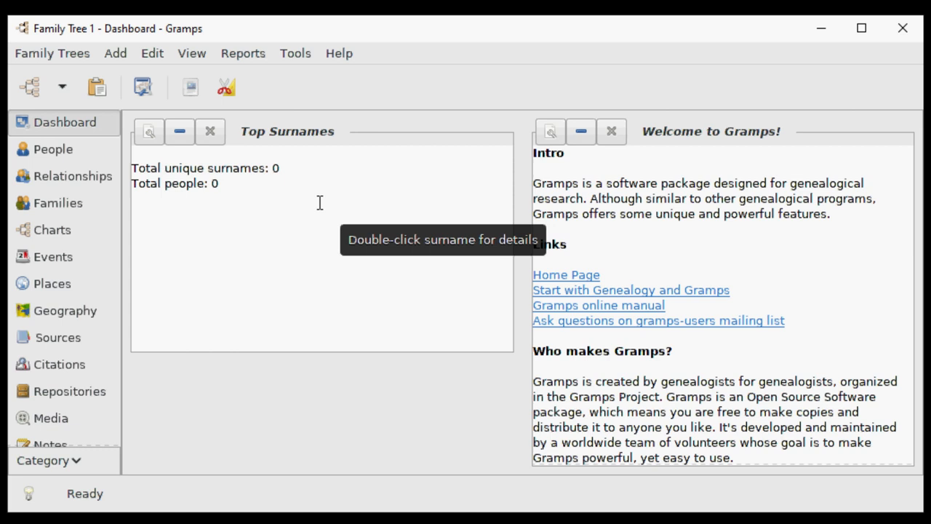
mouse_move(177, 128)
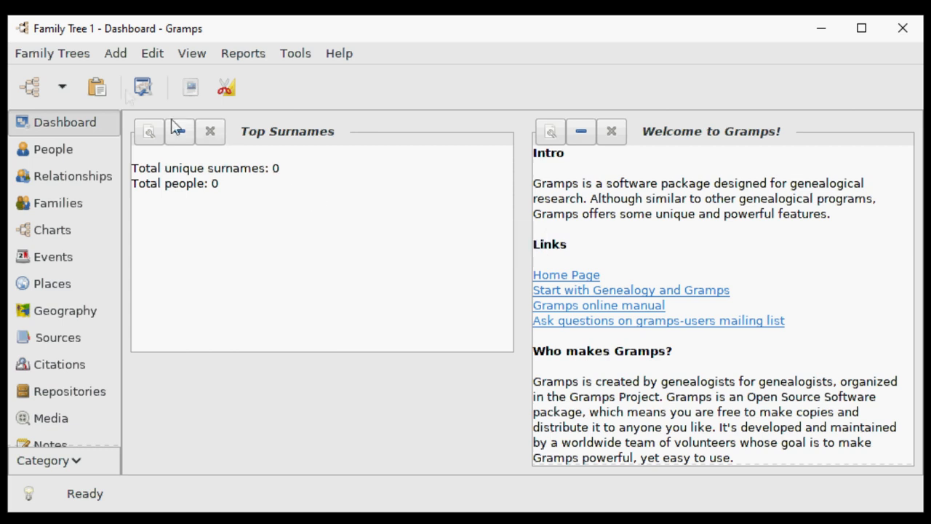
Step: Import example.ged so the tree lists 42 people and 15 surnames
click(53, 52)
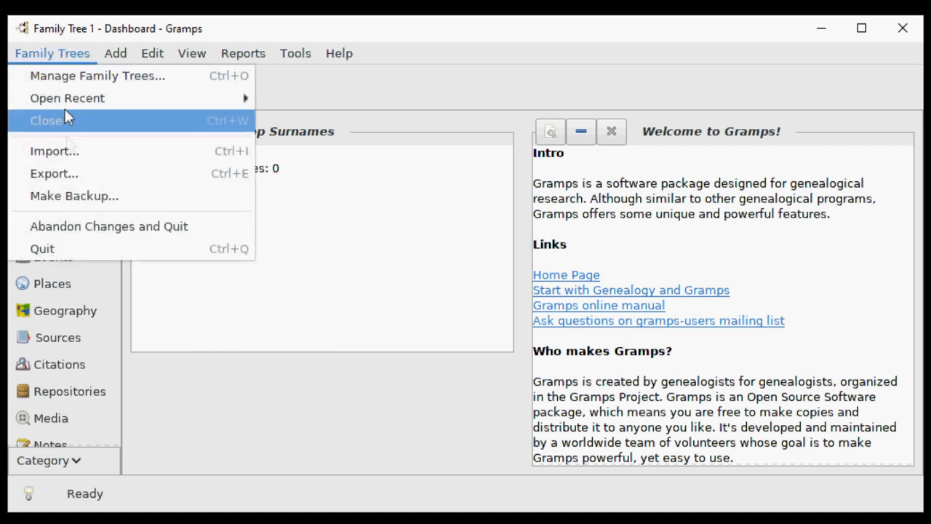
click(54, 150)
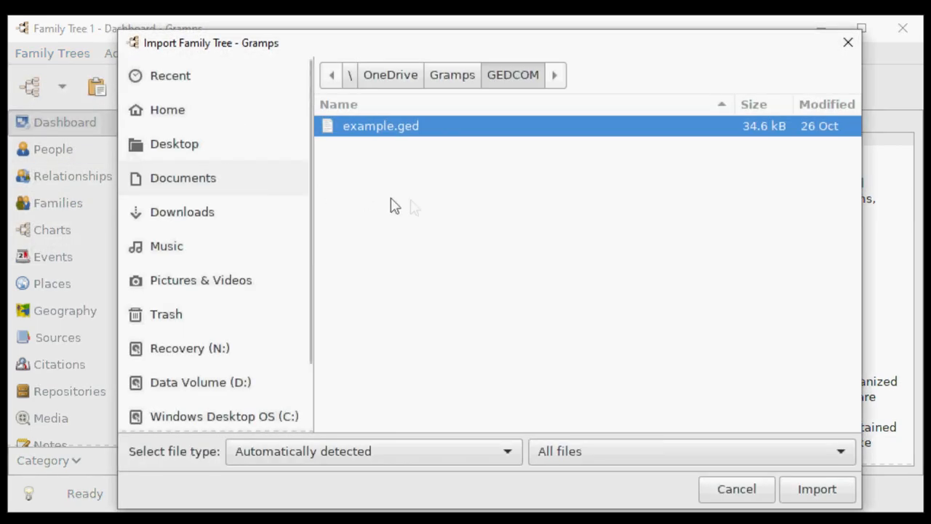
mouse_move(436, 206)
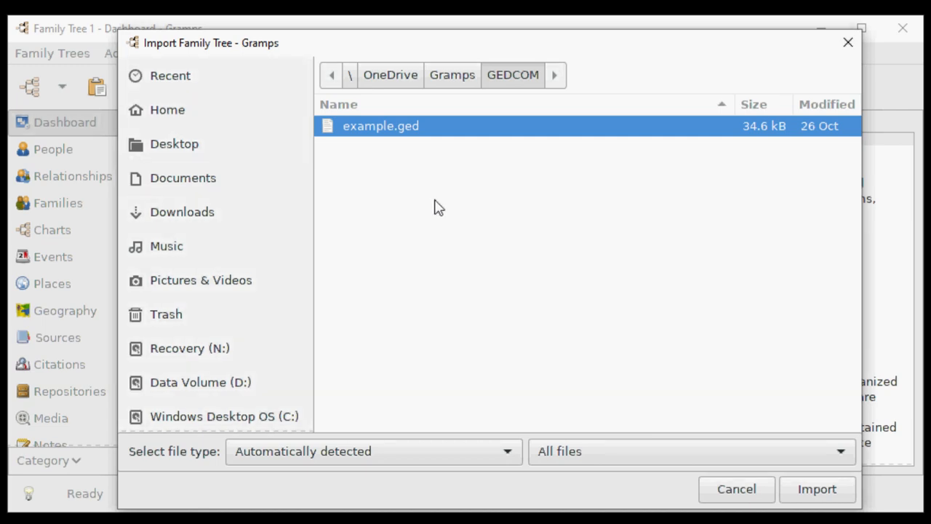
mouse_move(431, 155)
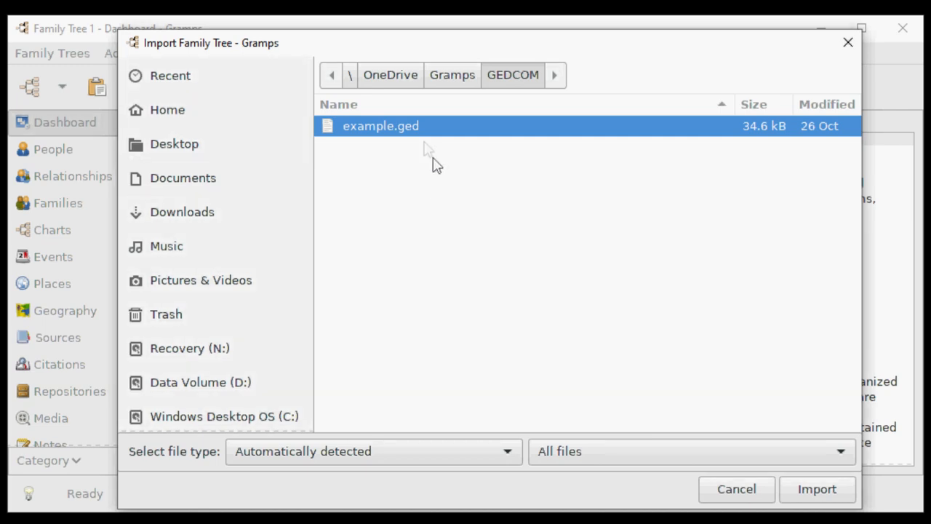
click(817, 488)
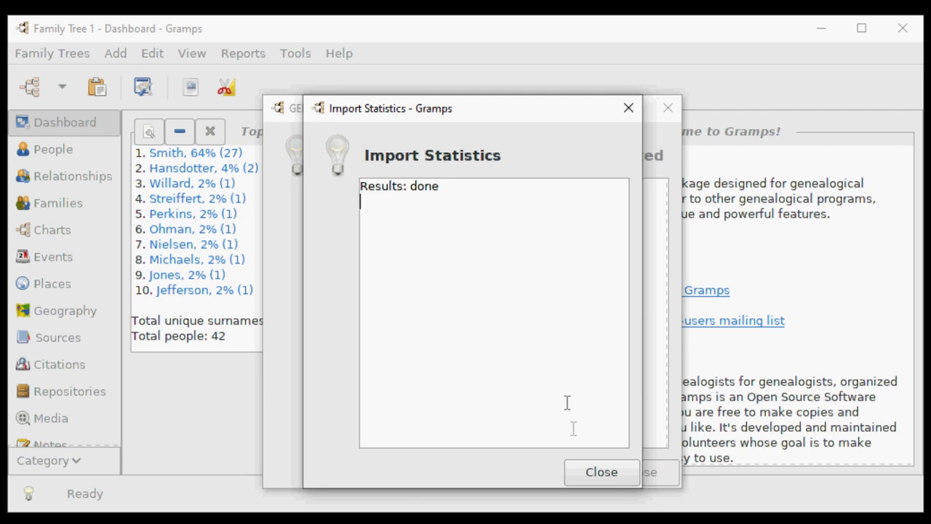
click(601, 471)
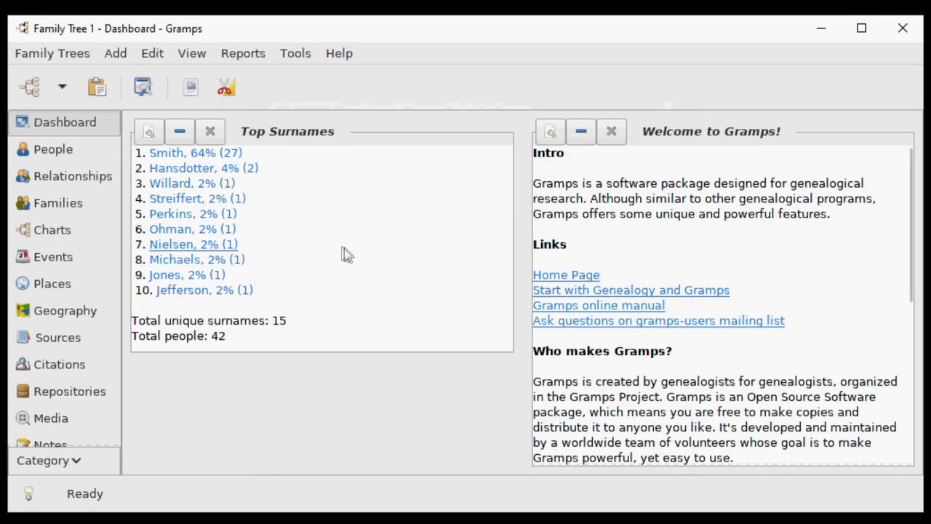
mouse_move(346, 251)
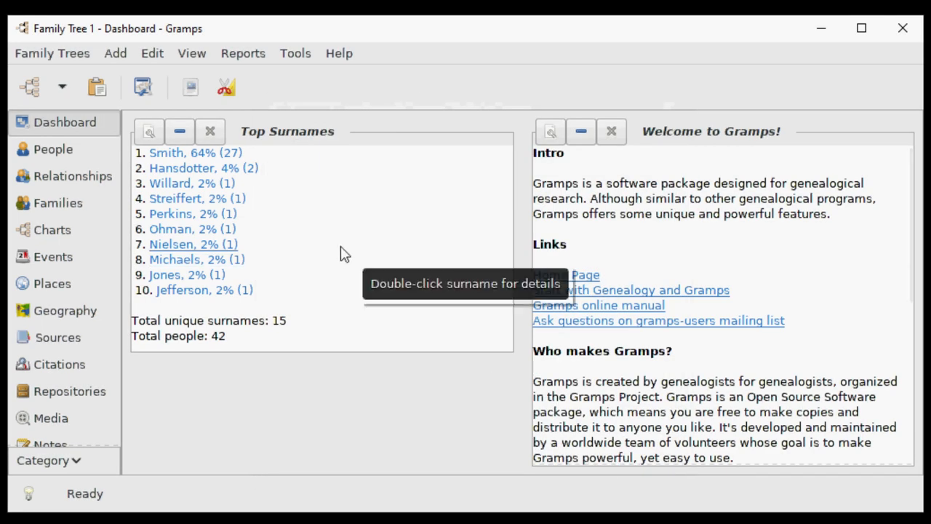